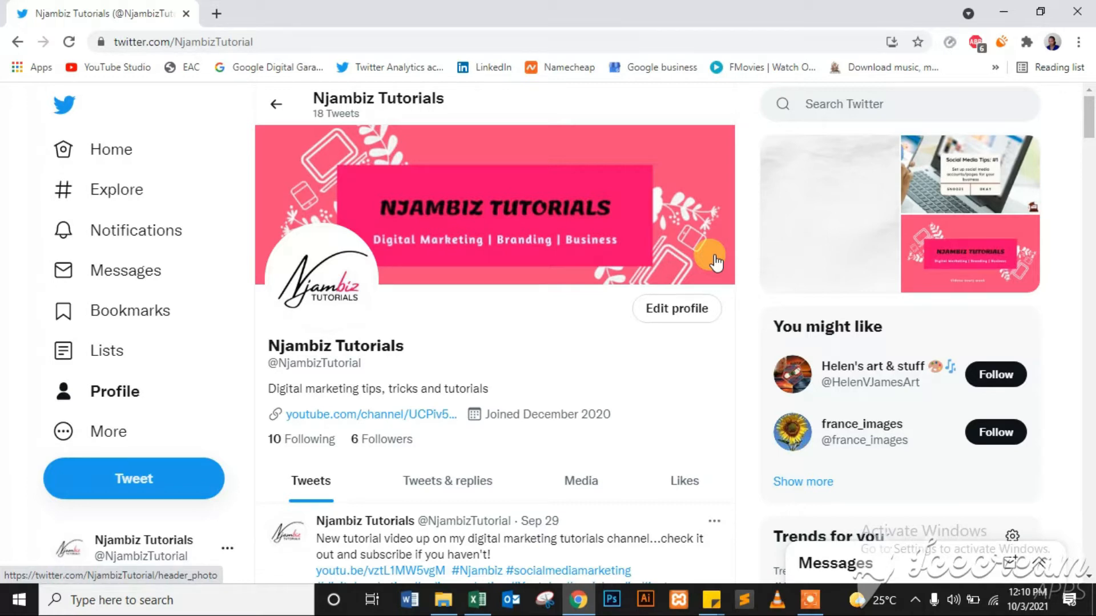
mouse_move(1048, 266)
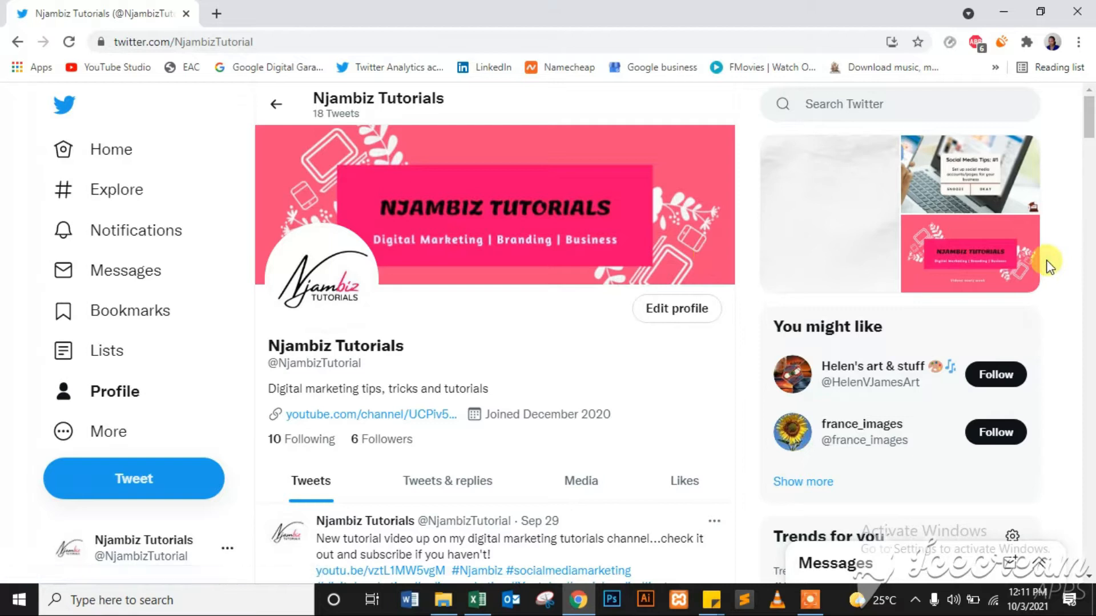
mouse_move(802, 258)
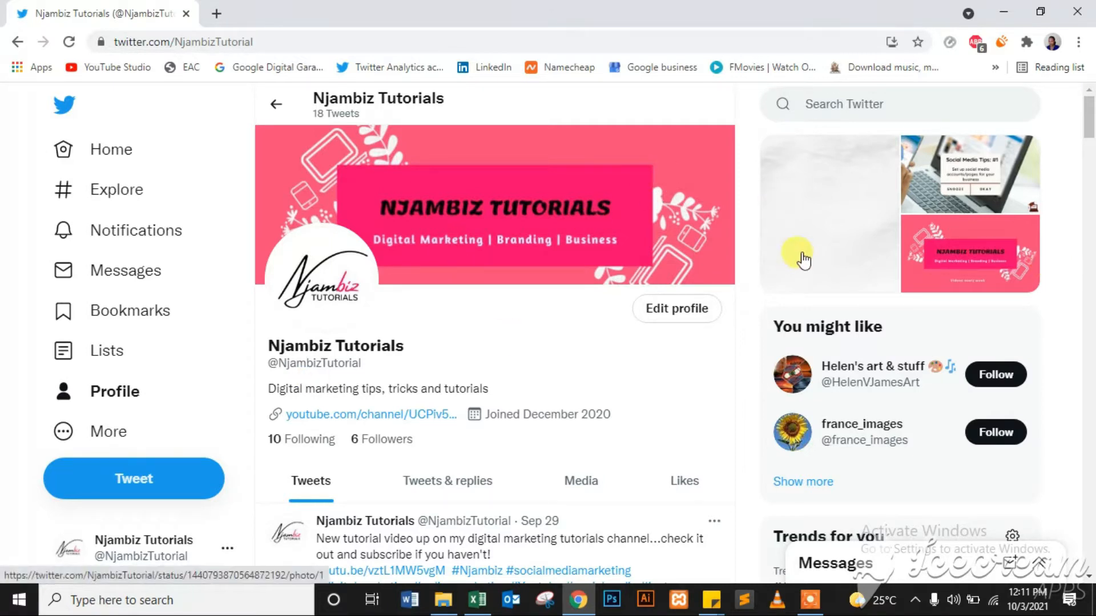
Start a new empty tweet from the left sidebar Tweet button.
scroll(down, 3)
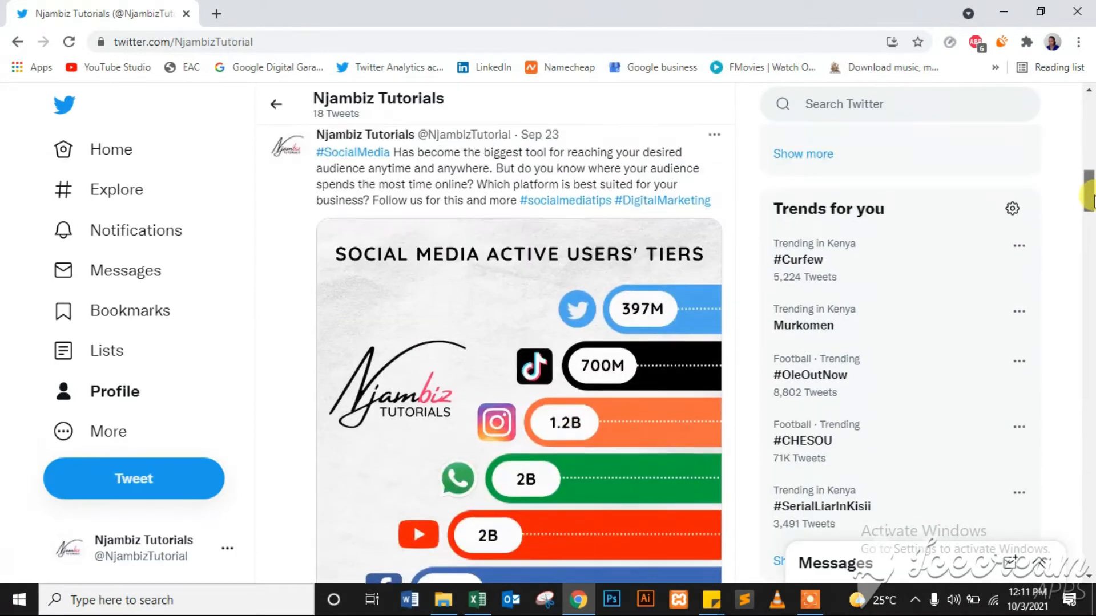
scroll(down, 3)
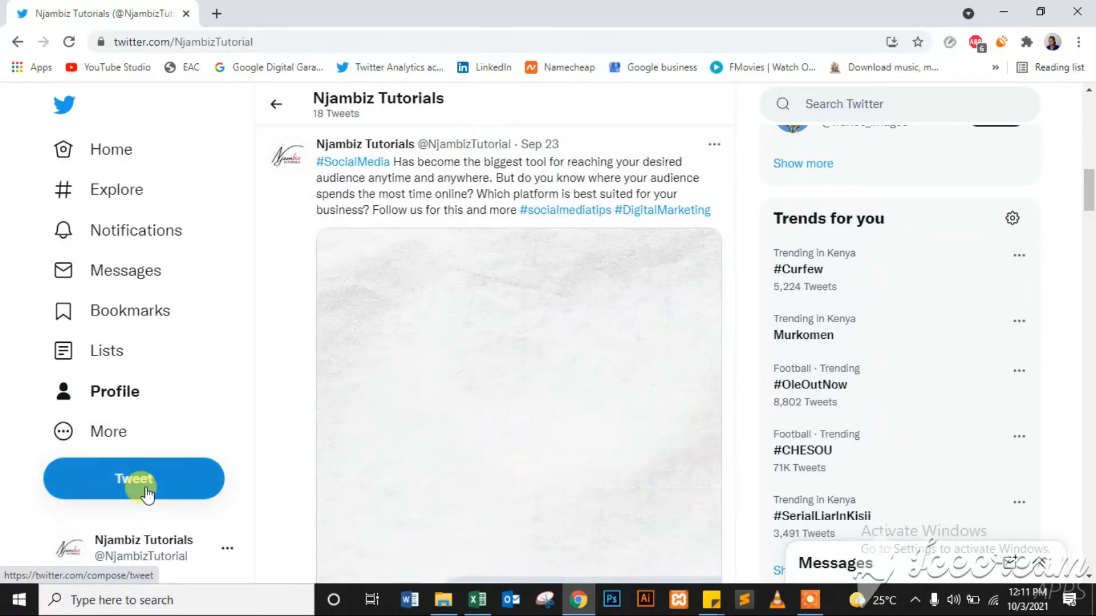
click(132, 478)
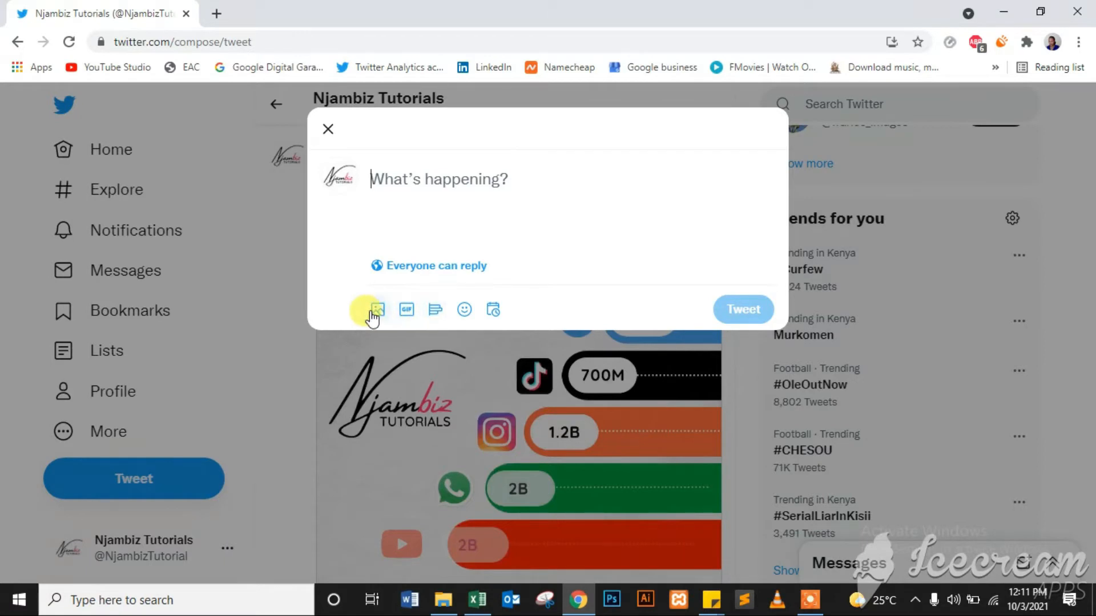
mouse_move(407, 309)
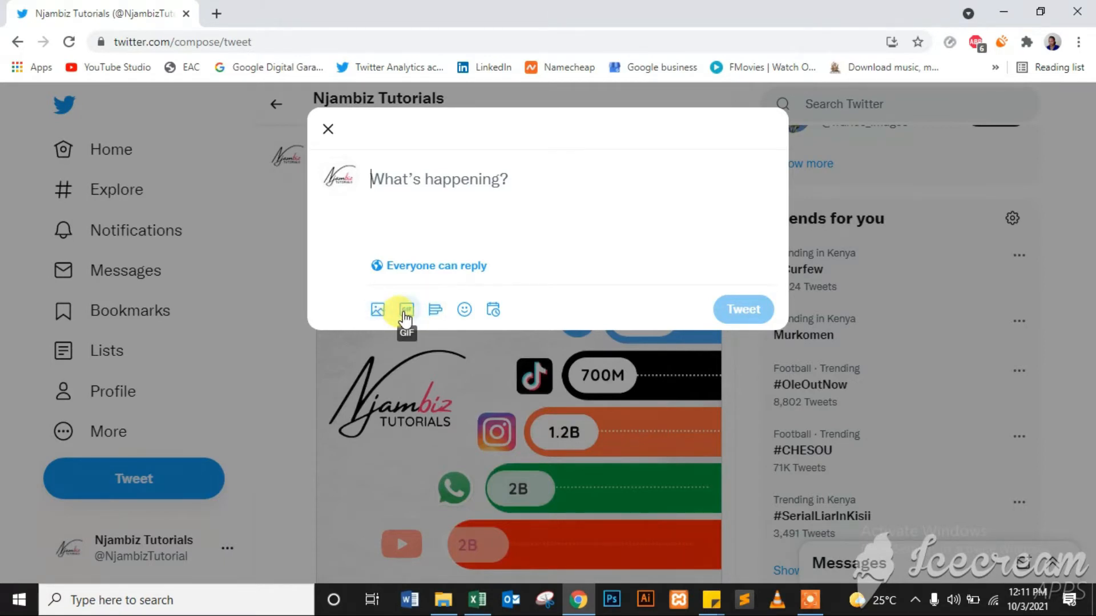
mouse_move(435, 309)
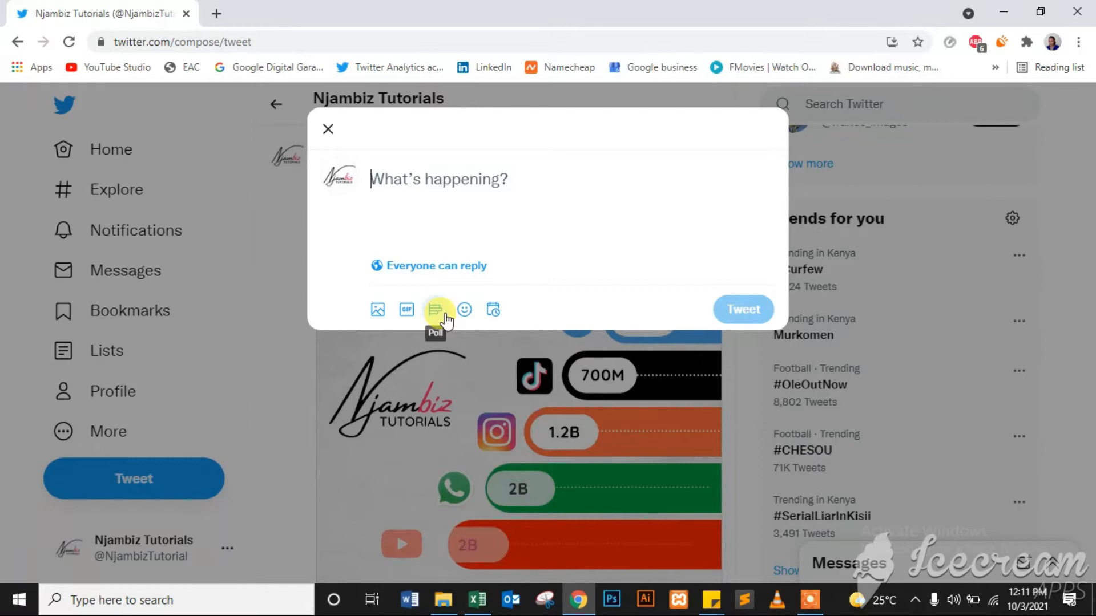
mouse_move(465, 309)
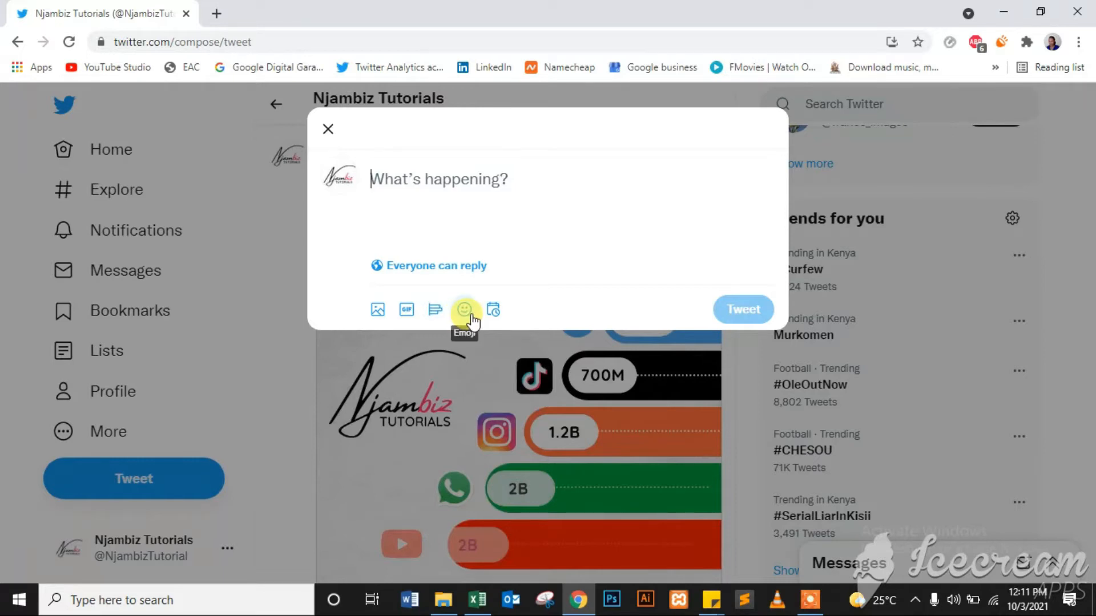
mouse_move(493, 309)
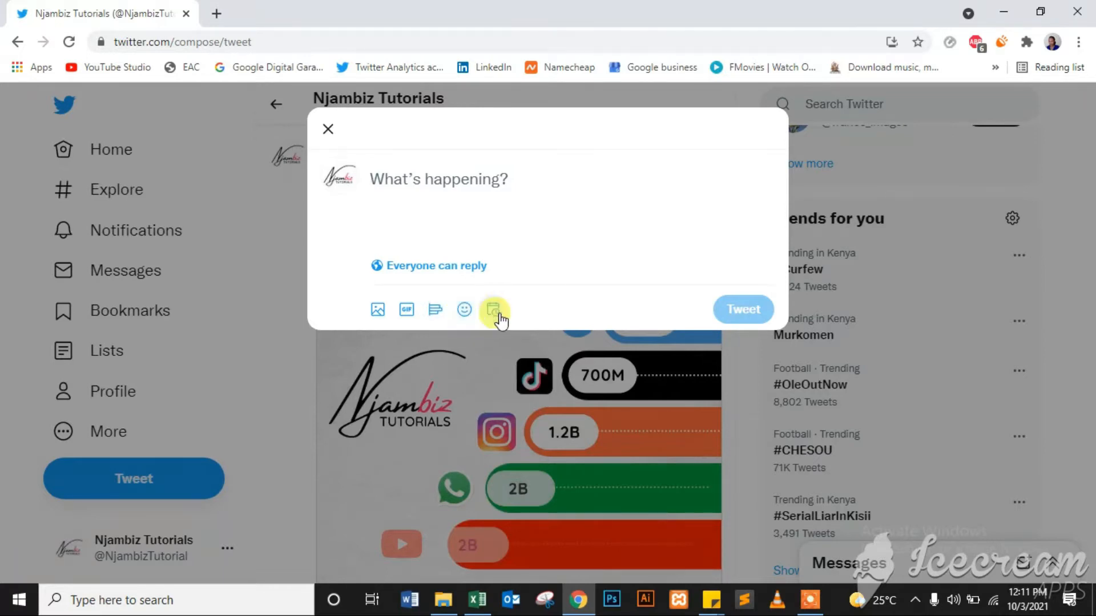
mouse_move(493, 309)
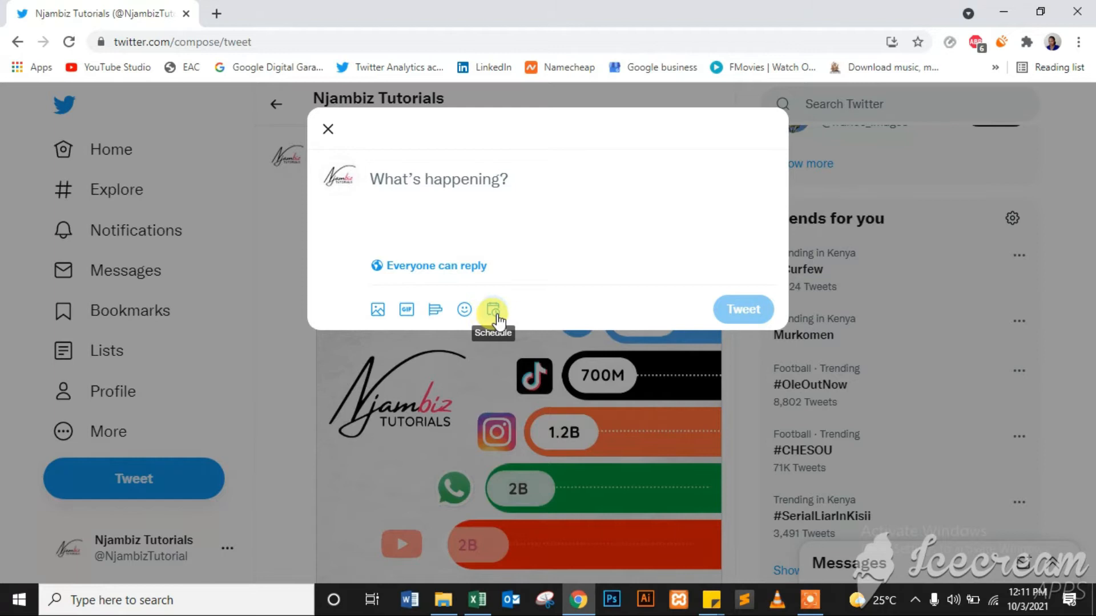
Set the send time to day 4, 10:00 AM and confirm the schedule.
click(493, 310)
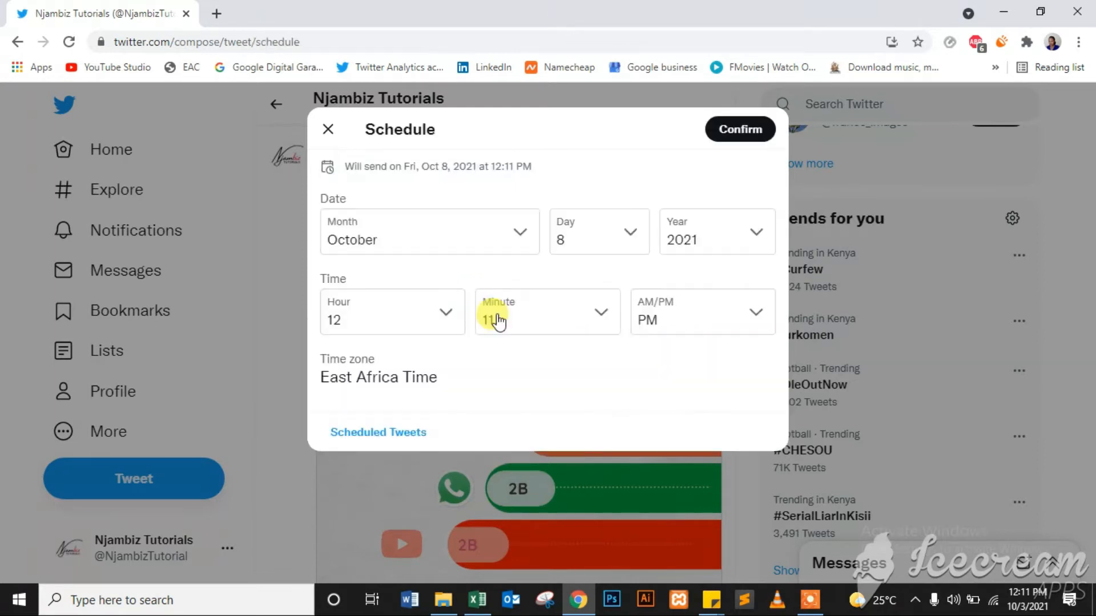
click(597, 232)
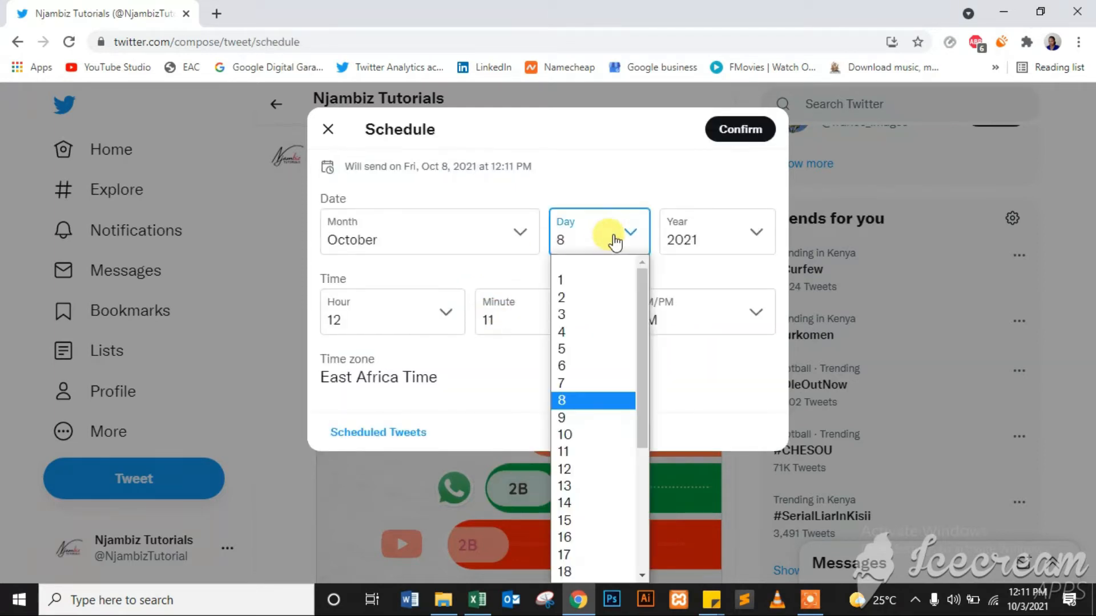
click(562, 331)
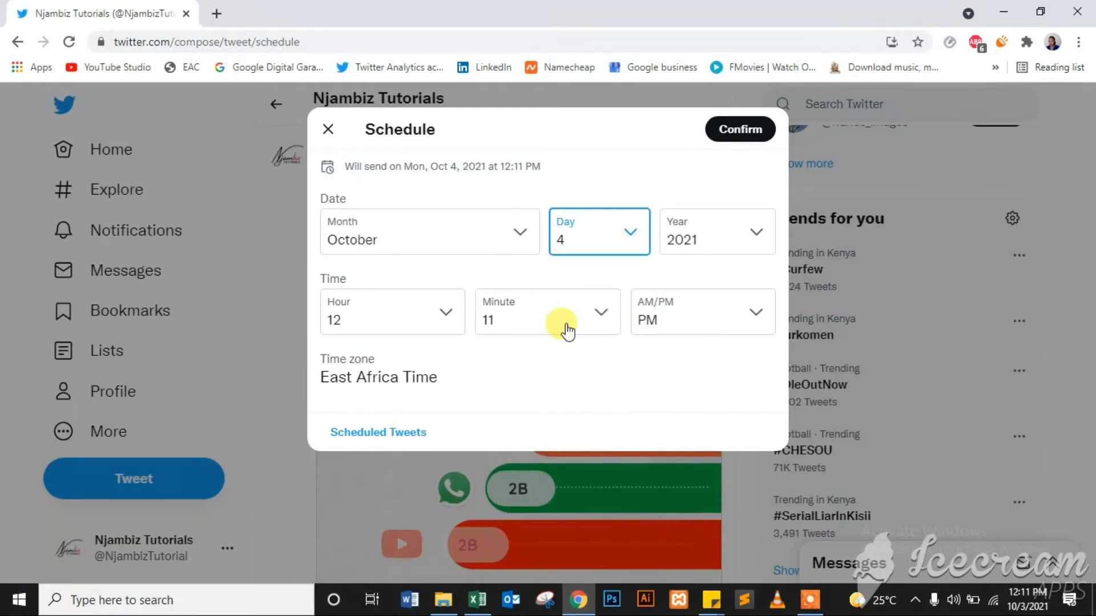
mouse_move(793, 216)
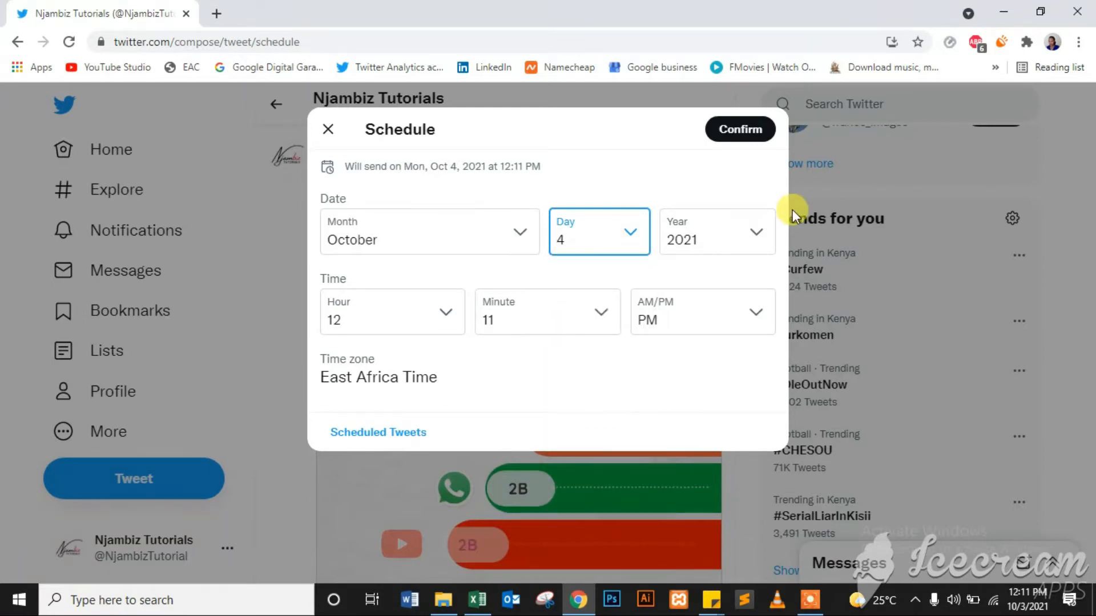
mouse_move(426, 300)
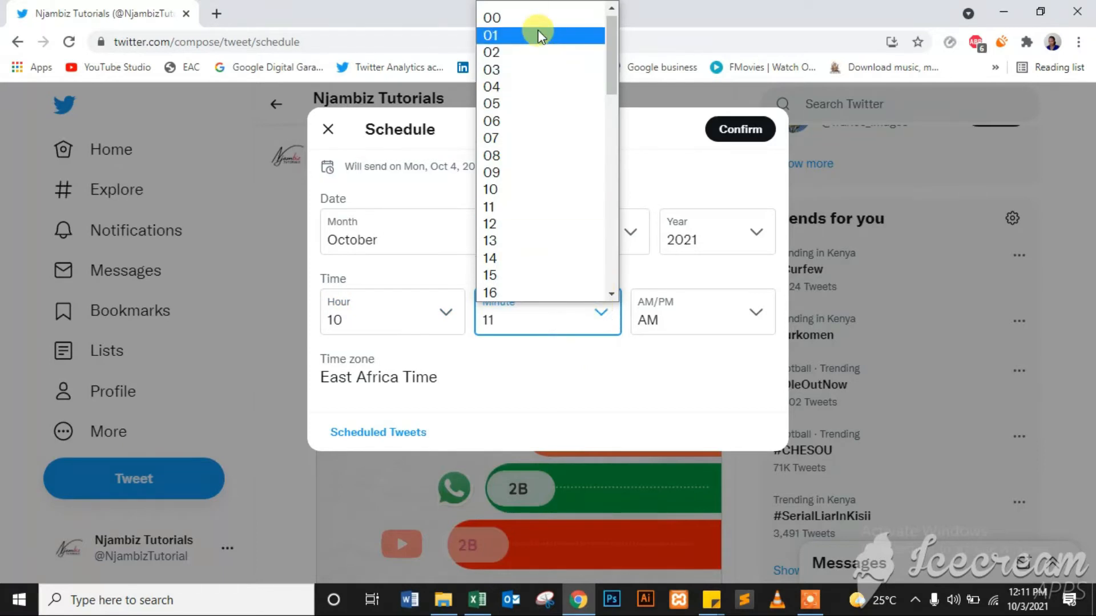
click(491, 17)
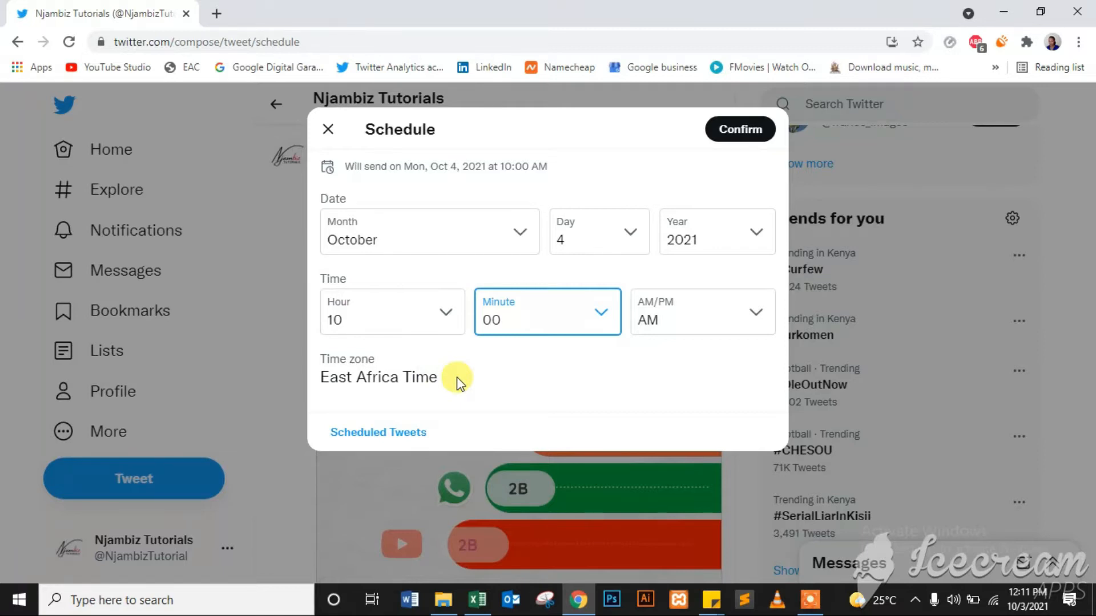
mouse_move(739, 129)
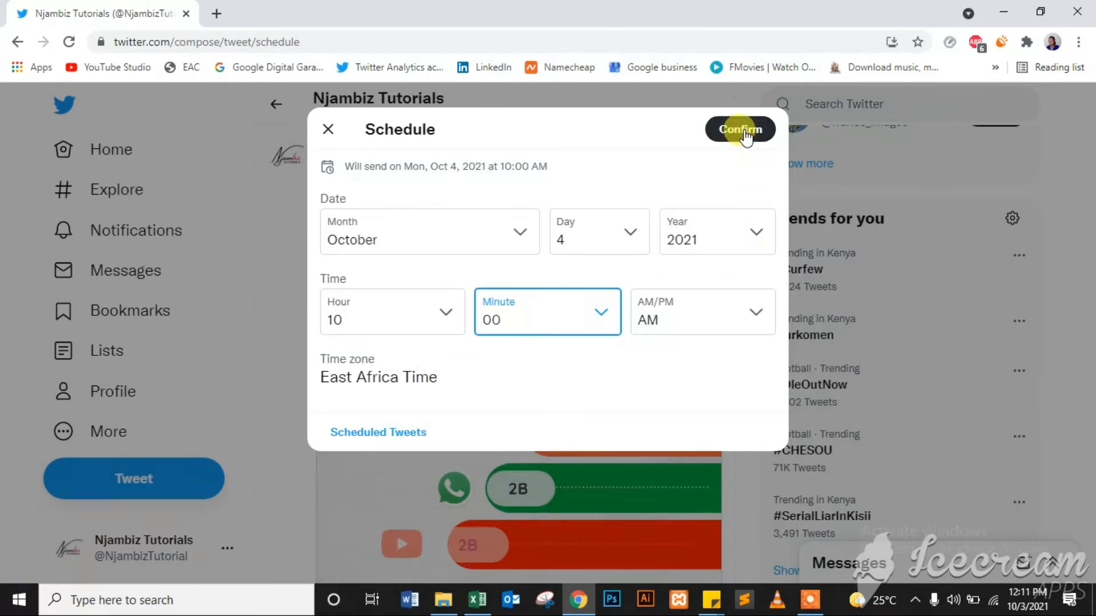
click(740, 129)
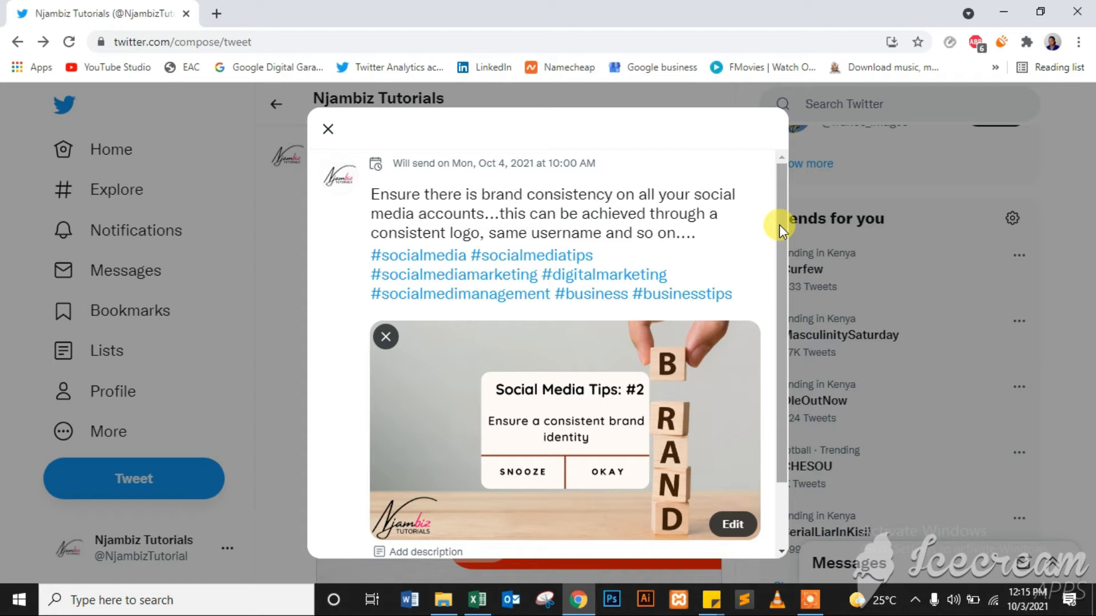
Schedule the finished brand-consistency tweet for its set time.
scroll(down, 3)
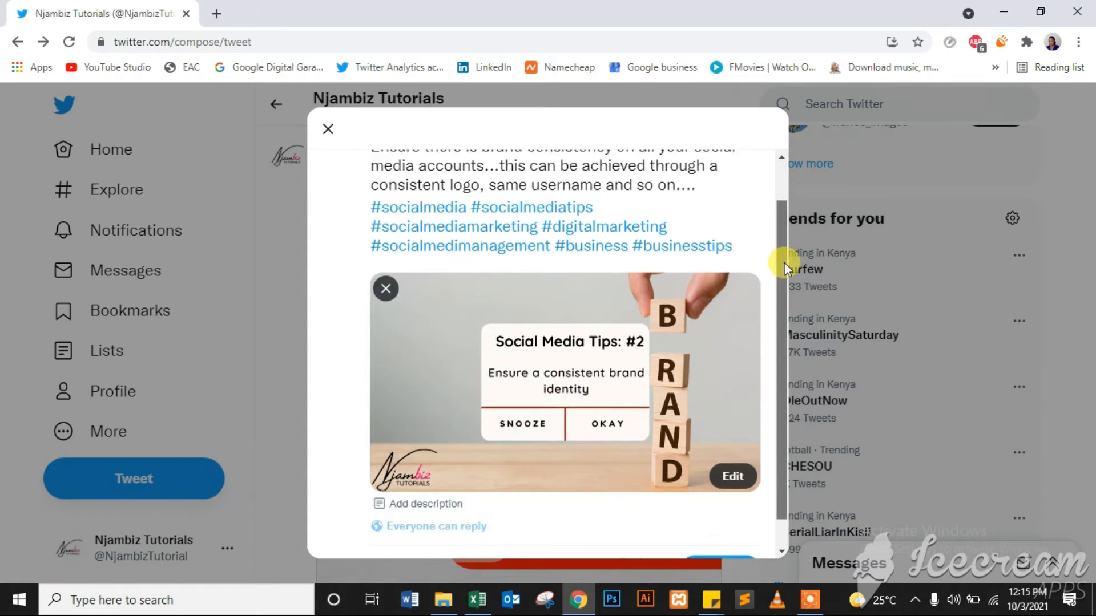
scroll(down, 3)
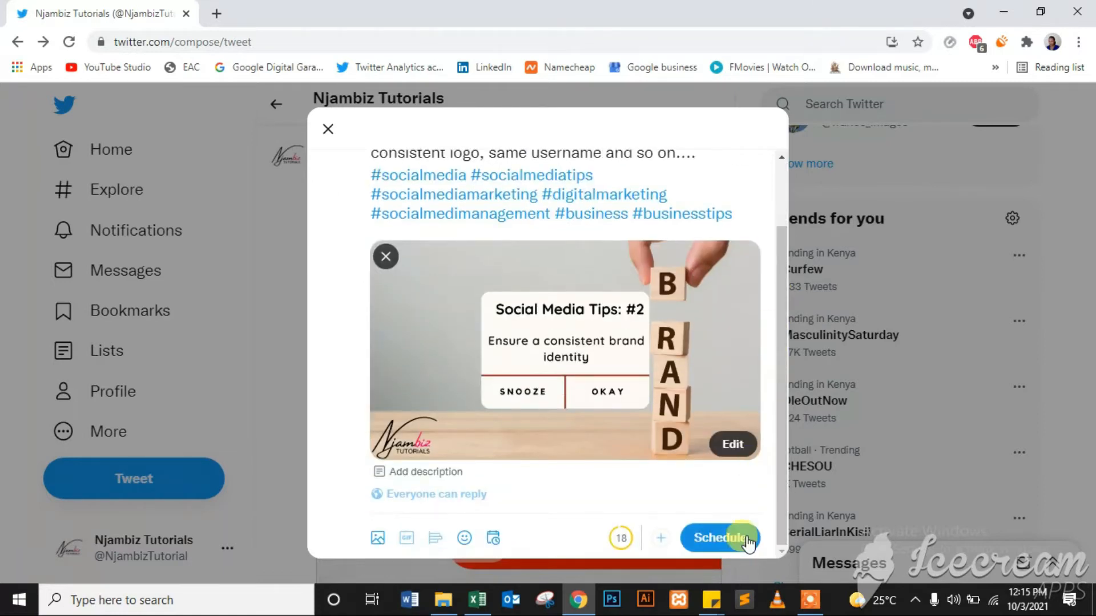
click(715, 537)
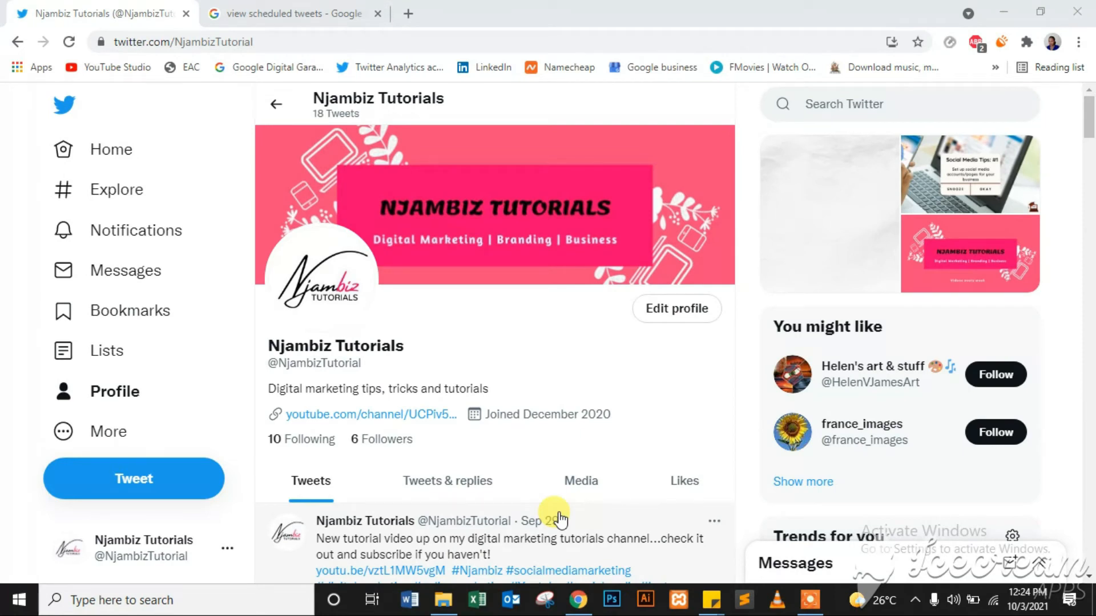
View the Scheduled tab of Unsent Tweets from a new compose window.
click(132, 478)
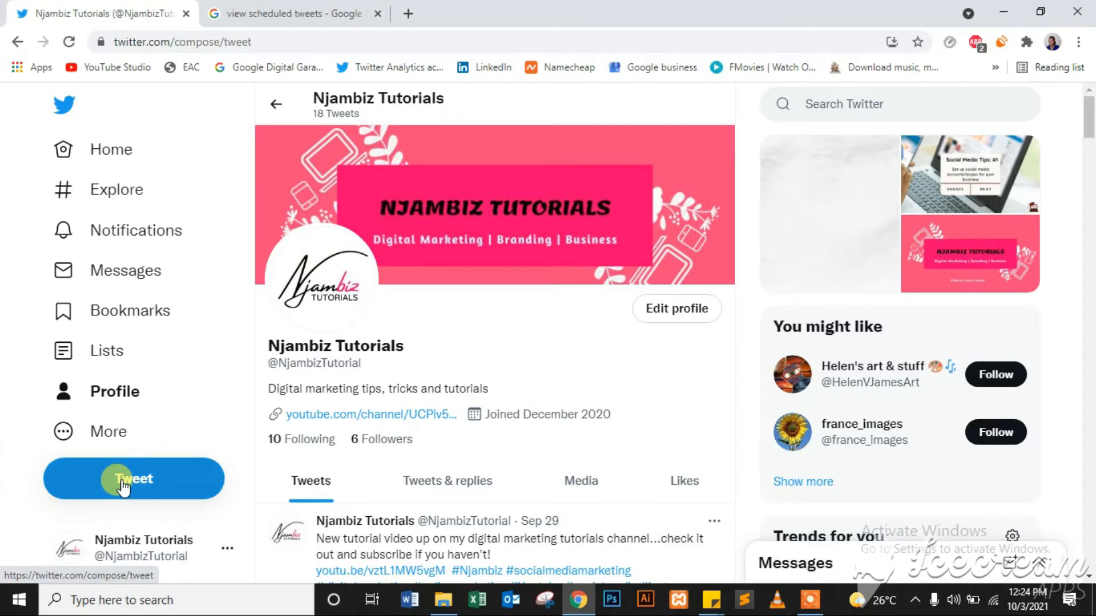
click(132, 478)
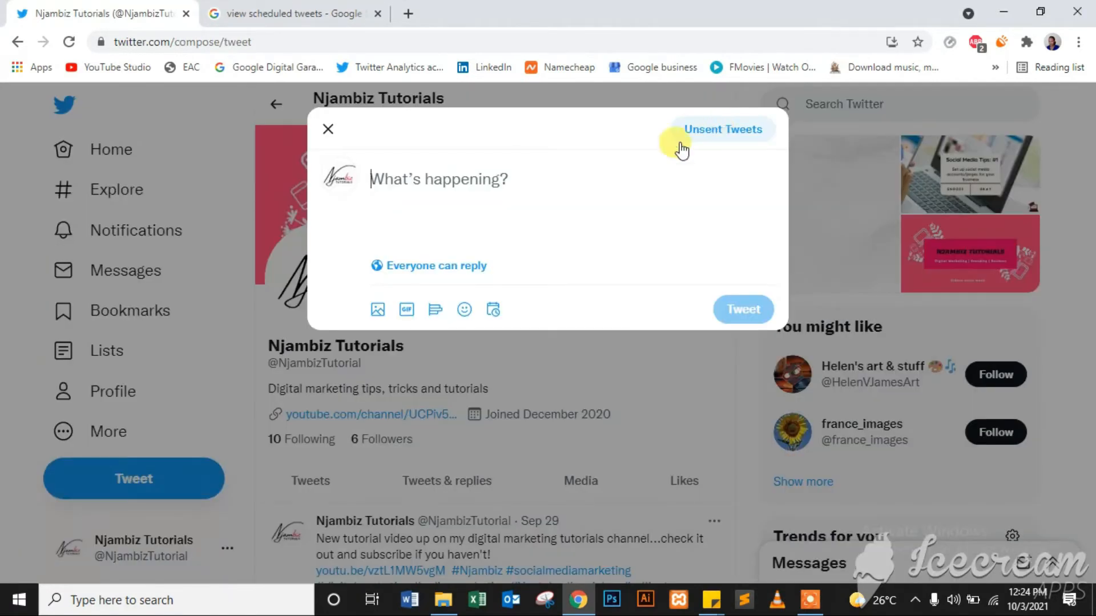
click(722, 129)
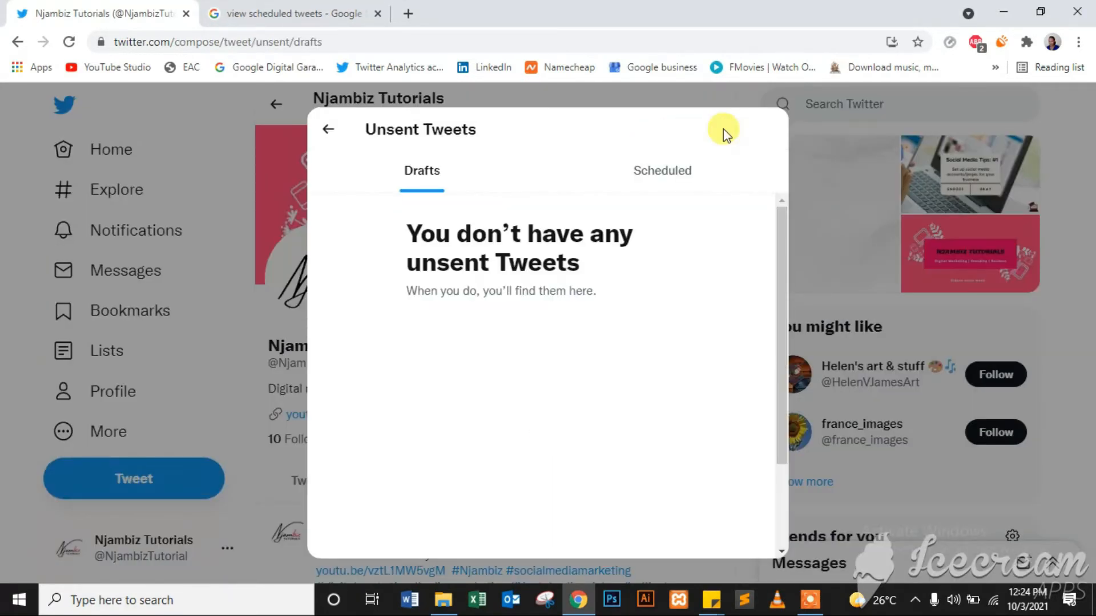
click(661, 170)
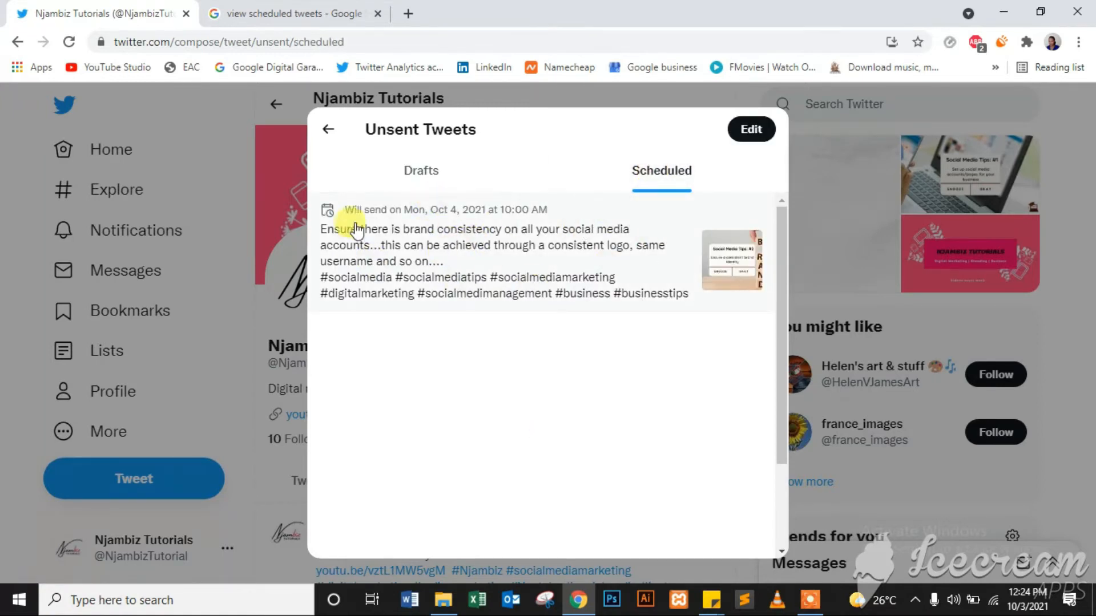
mouse_move(557, 237)
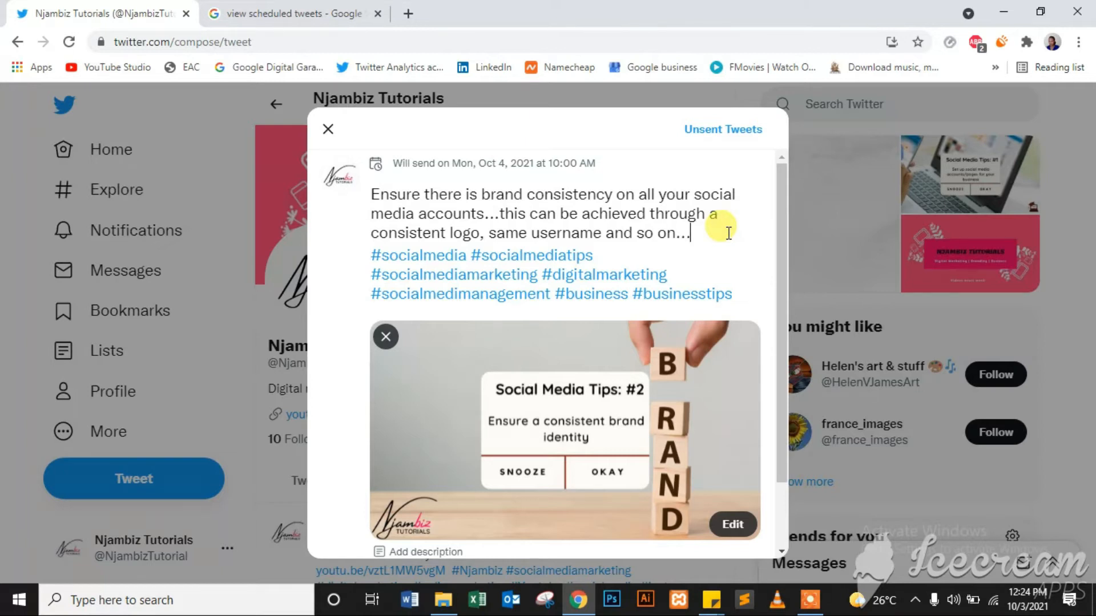
mouse_move(784, 262)
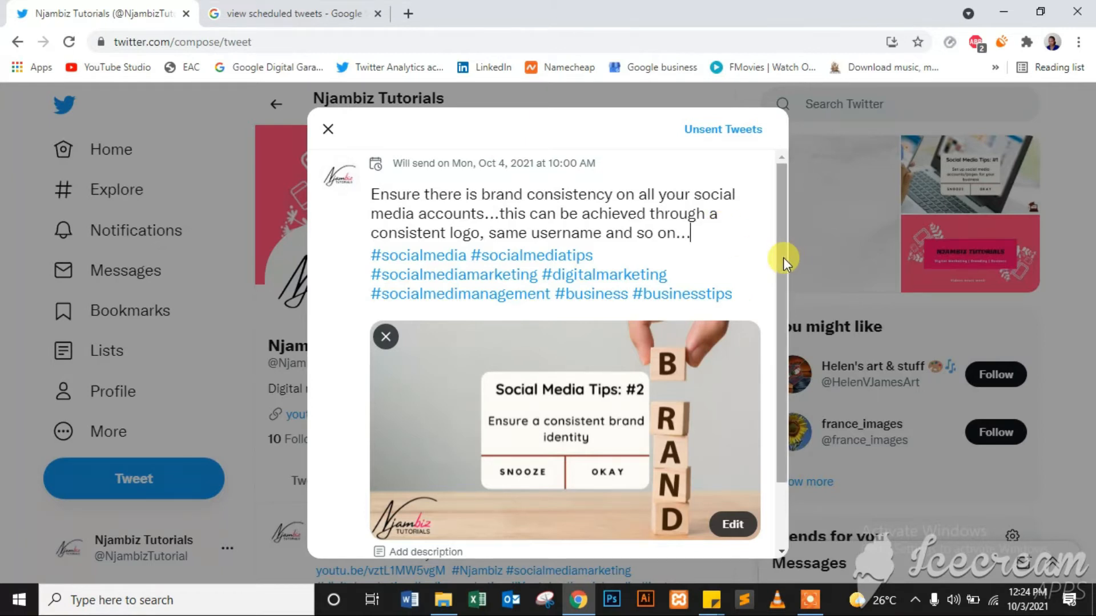
scroll(down, 3)
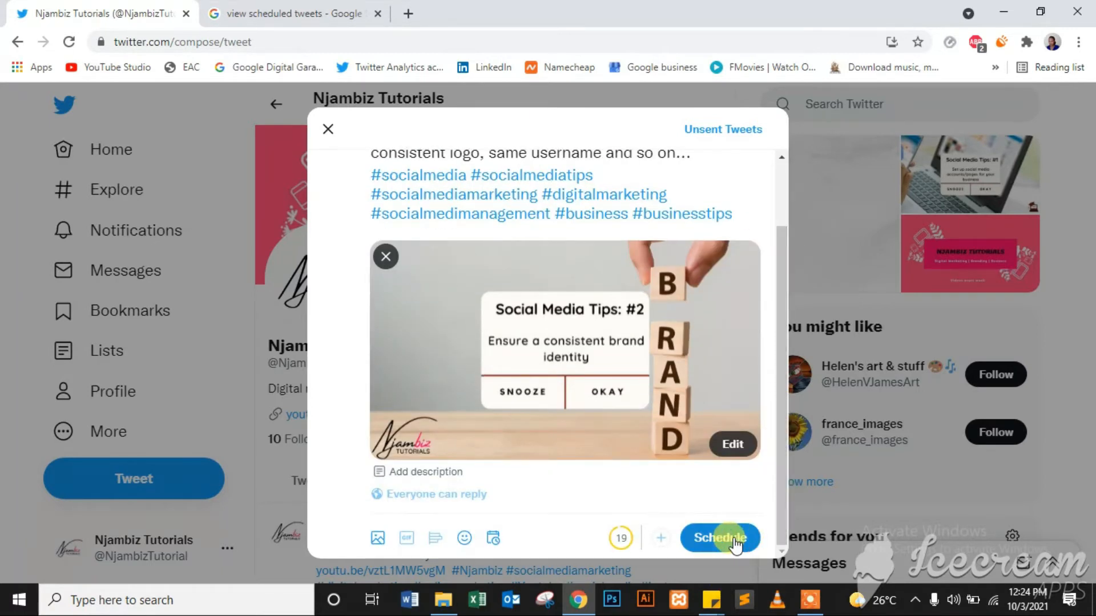
click(719, 537)
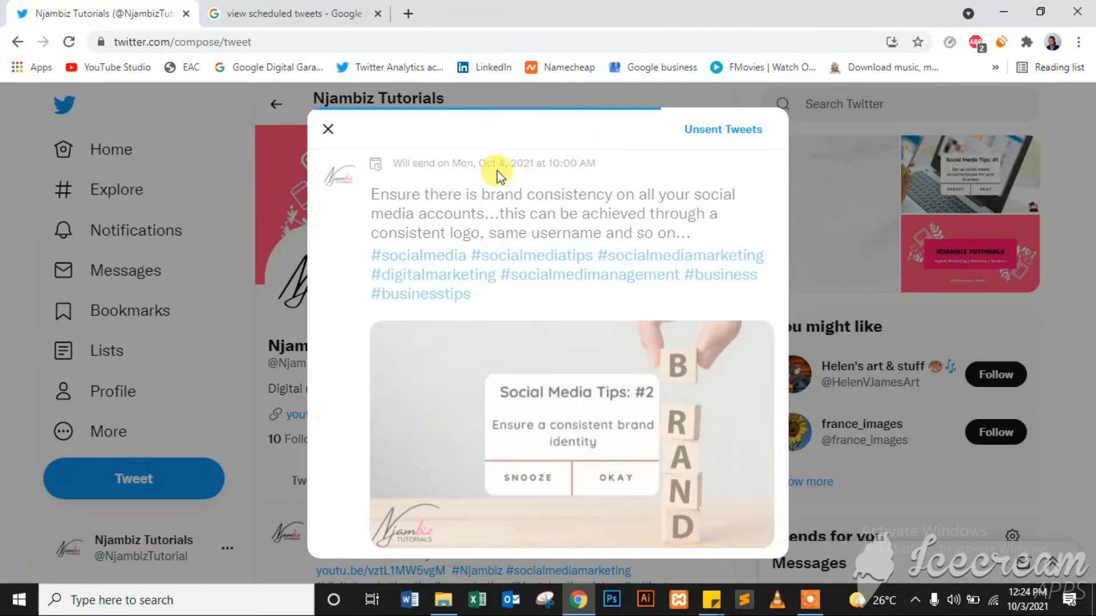
click(722, 129)
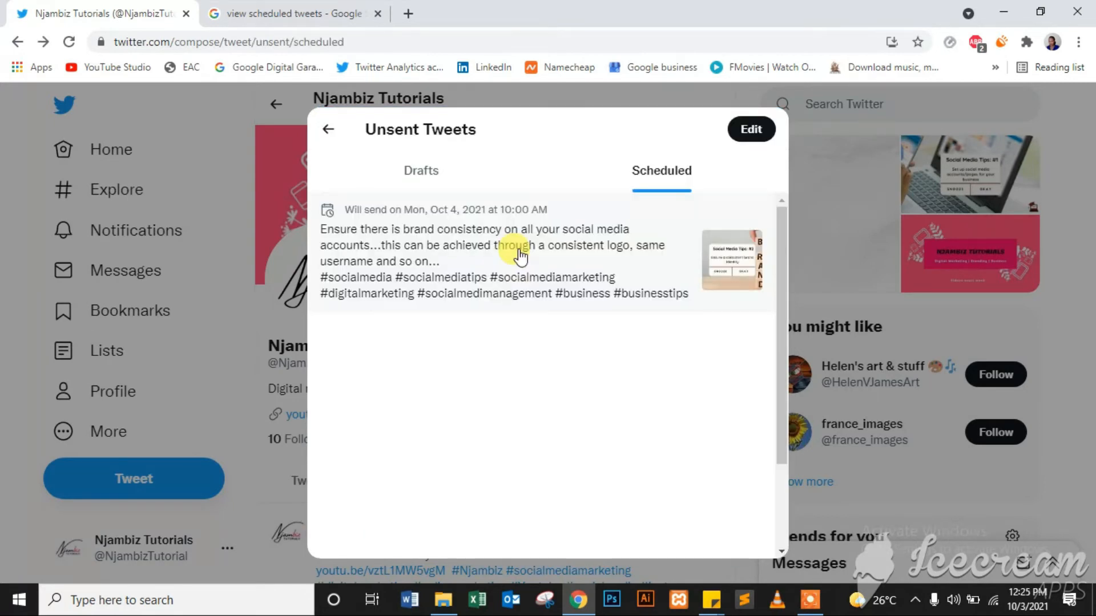
mouse_move(499, 234)
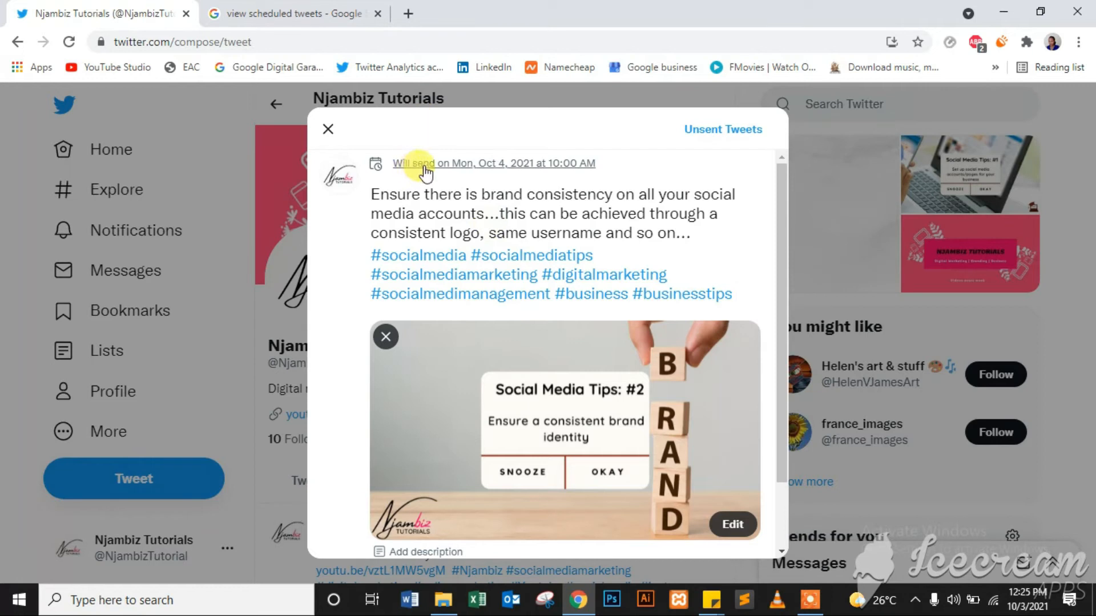
click(493, 163)
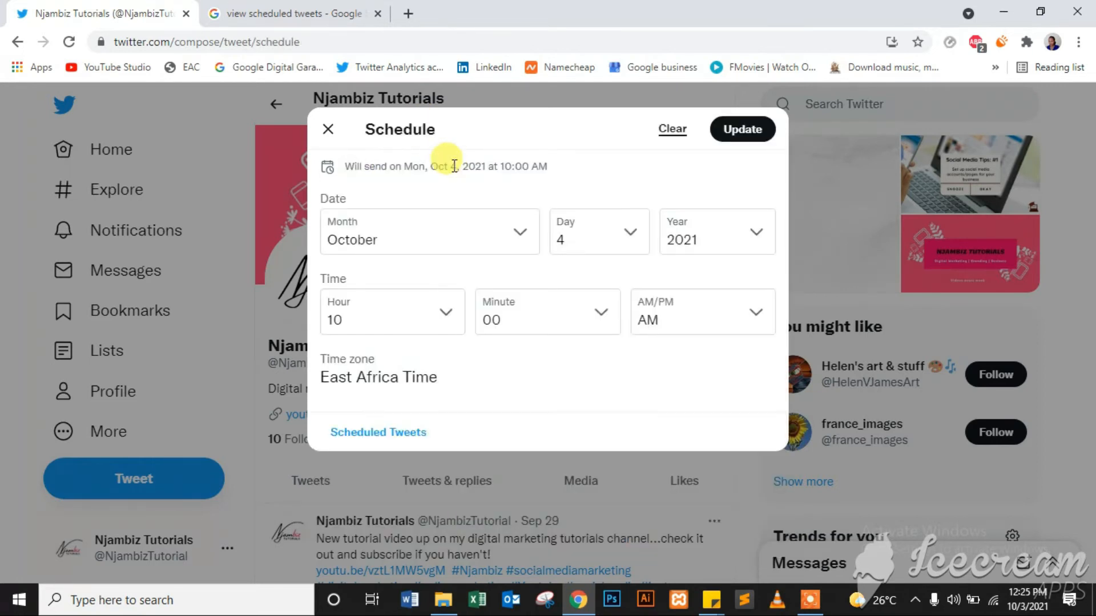
click(597, 238)
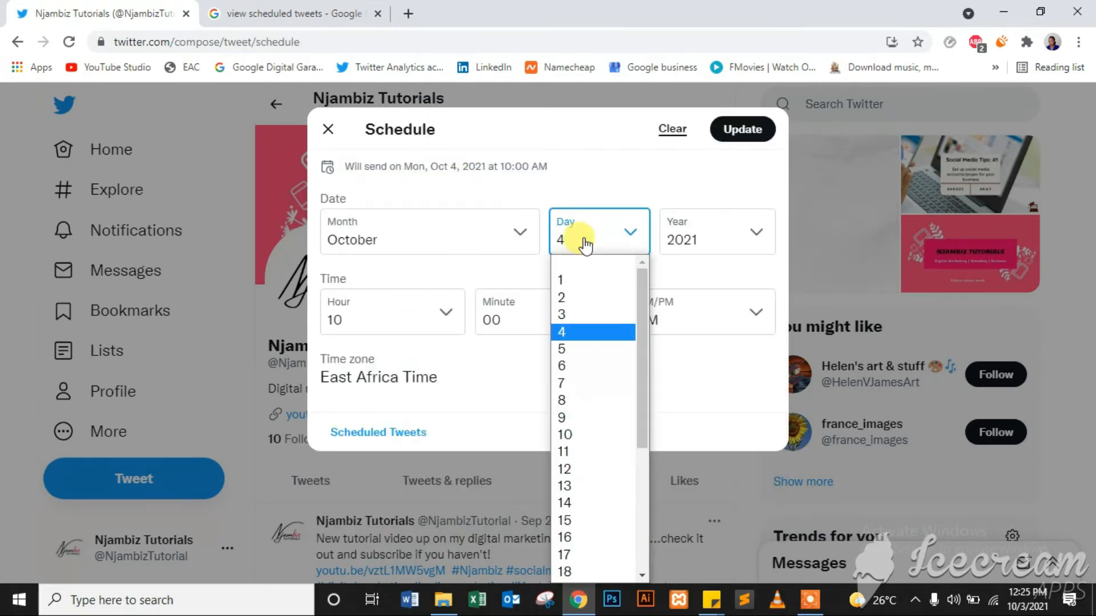
click(561, 331)
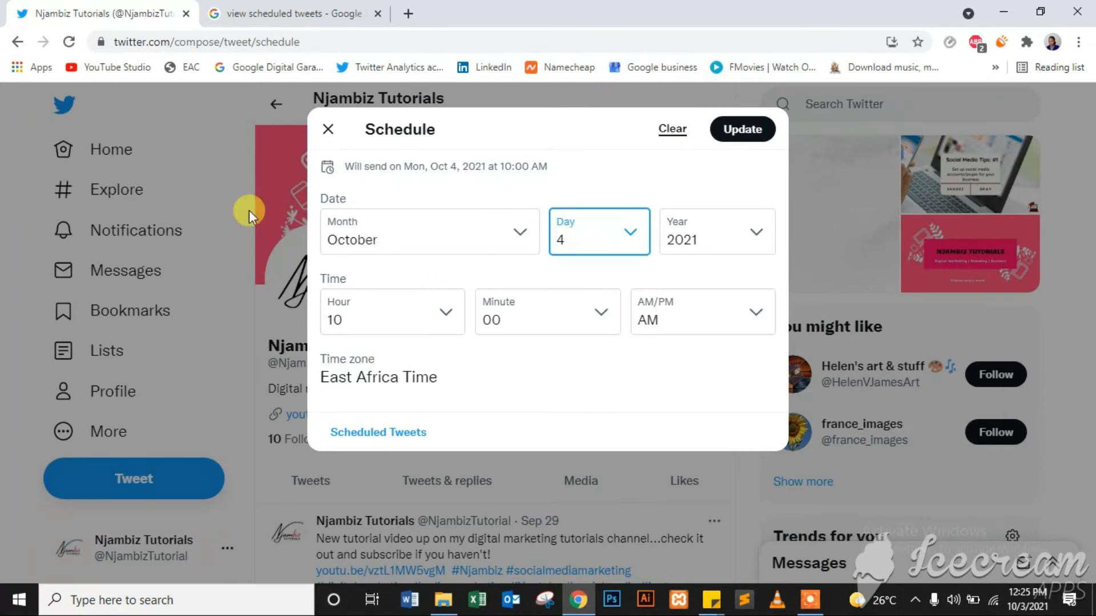
click(741, 128)
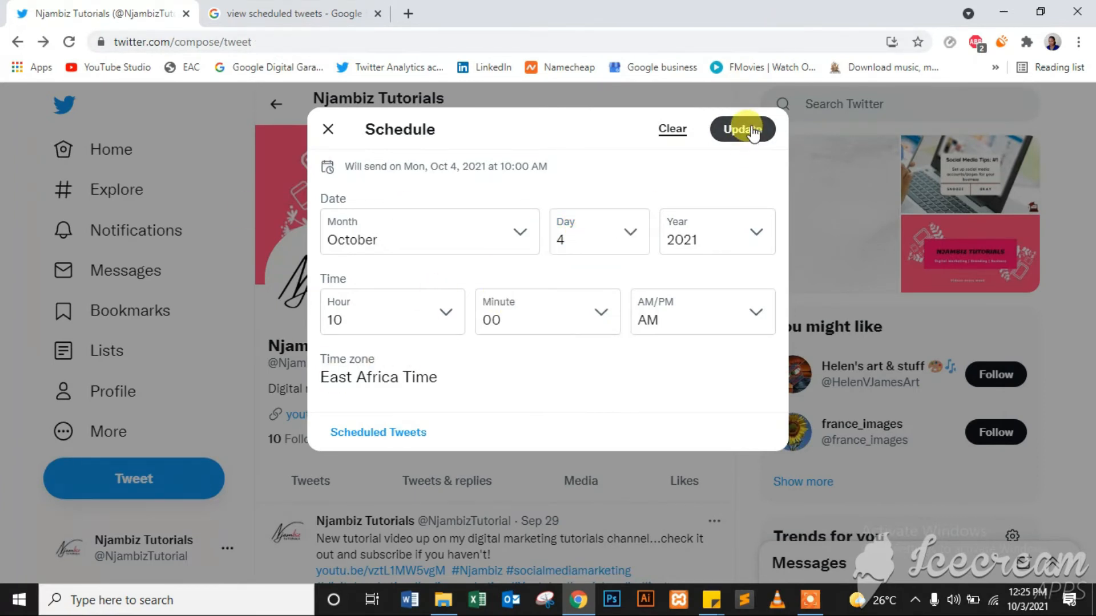
click(743, 129)
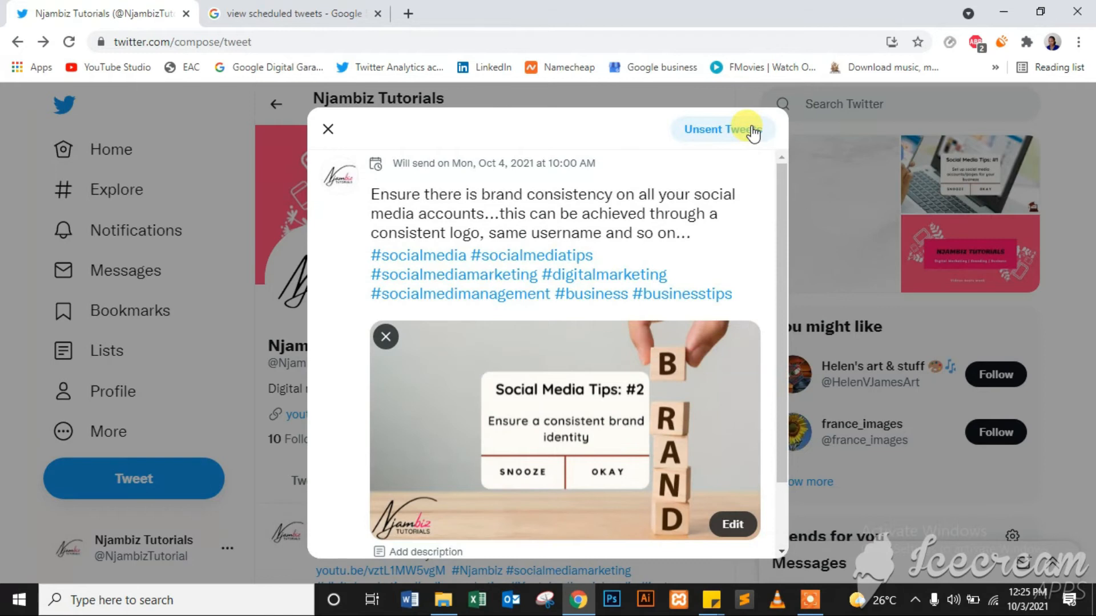
scroll(down, 3)
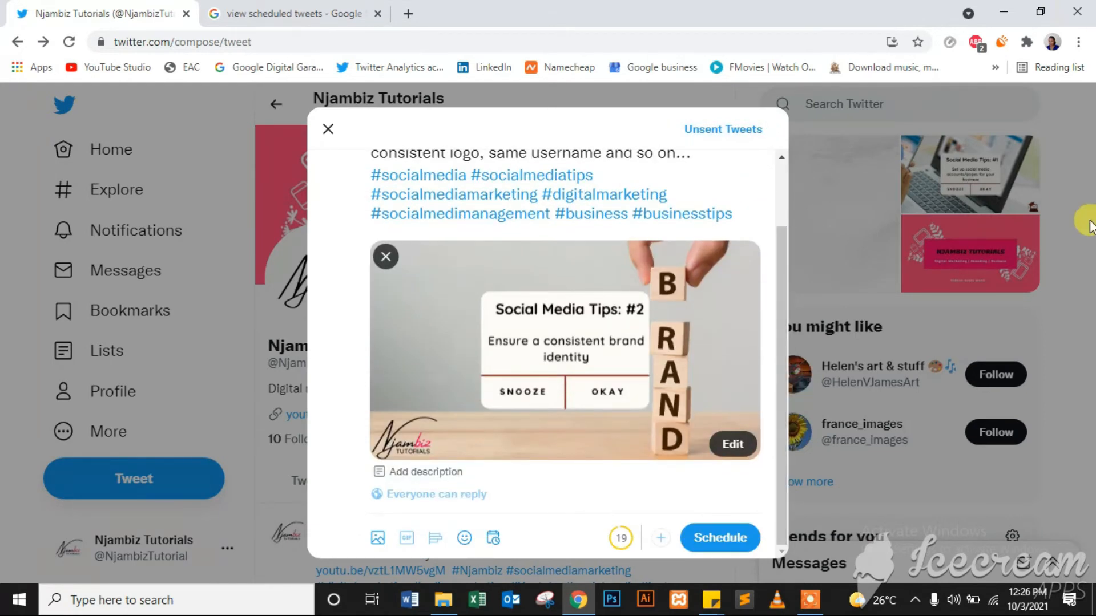